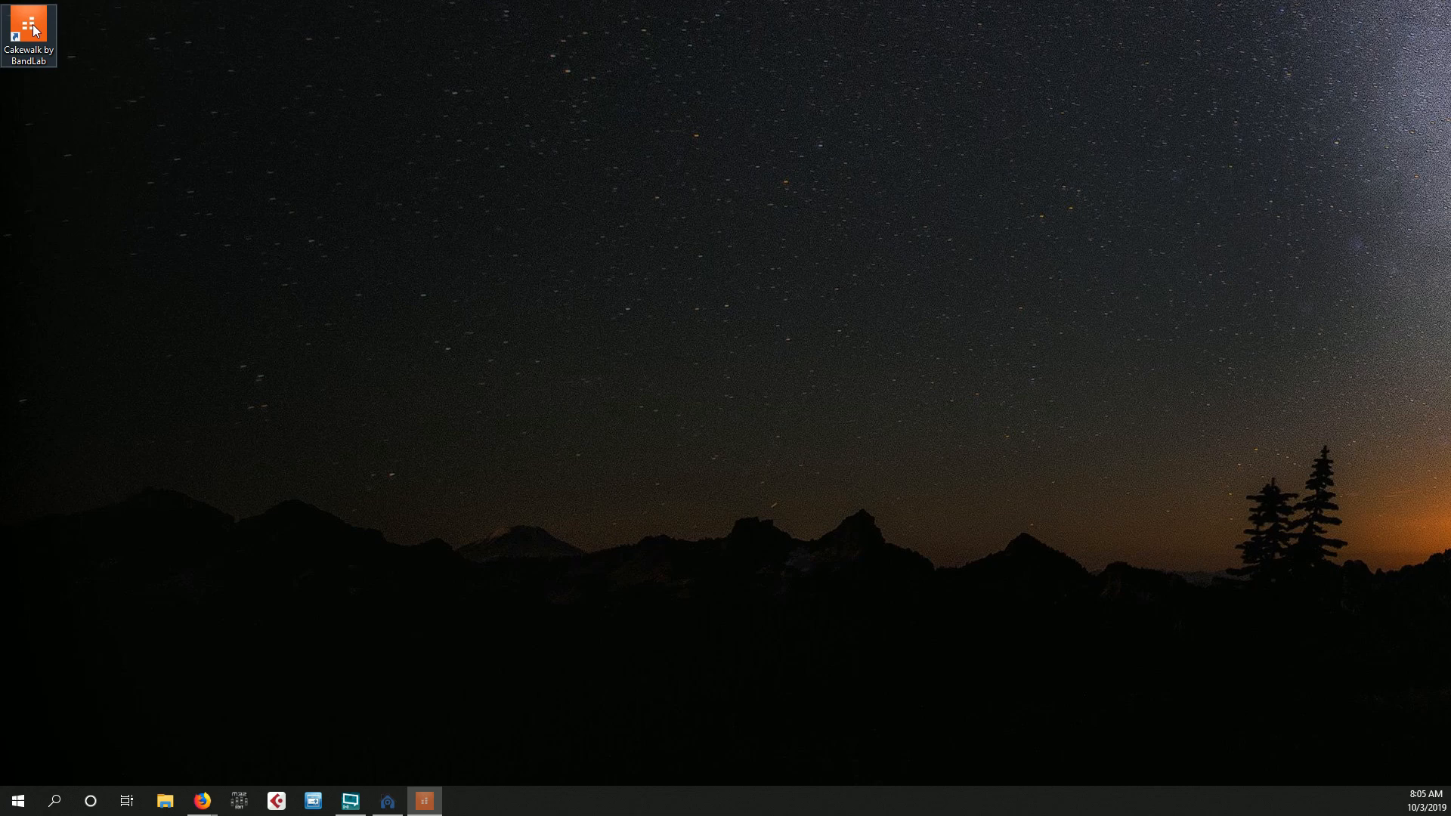
- Launch Cakewalk by BandLab from its desktop shortcut
{"action": "double_click", "coordinate": [28, 28]}
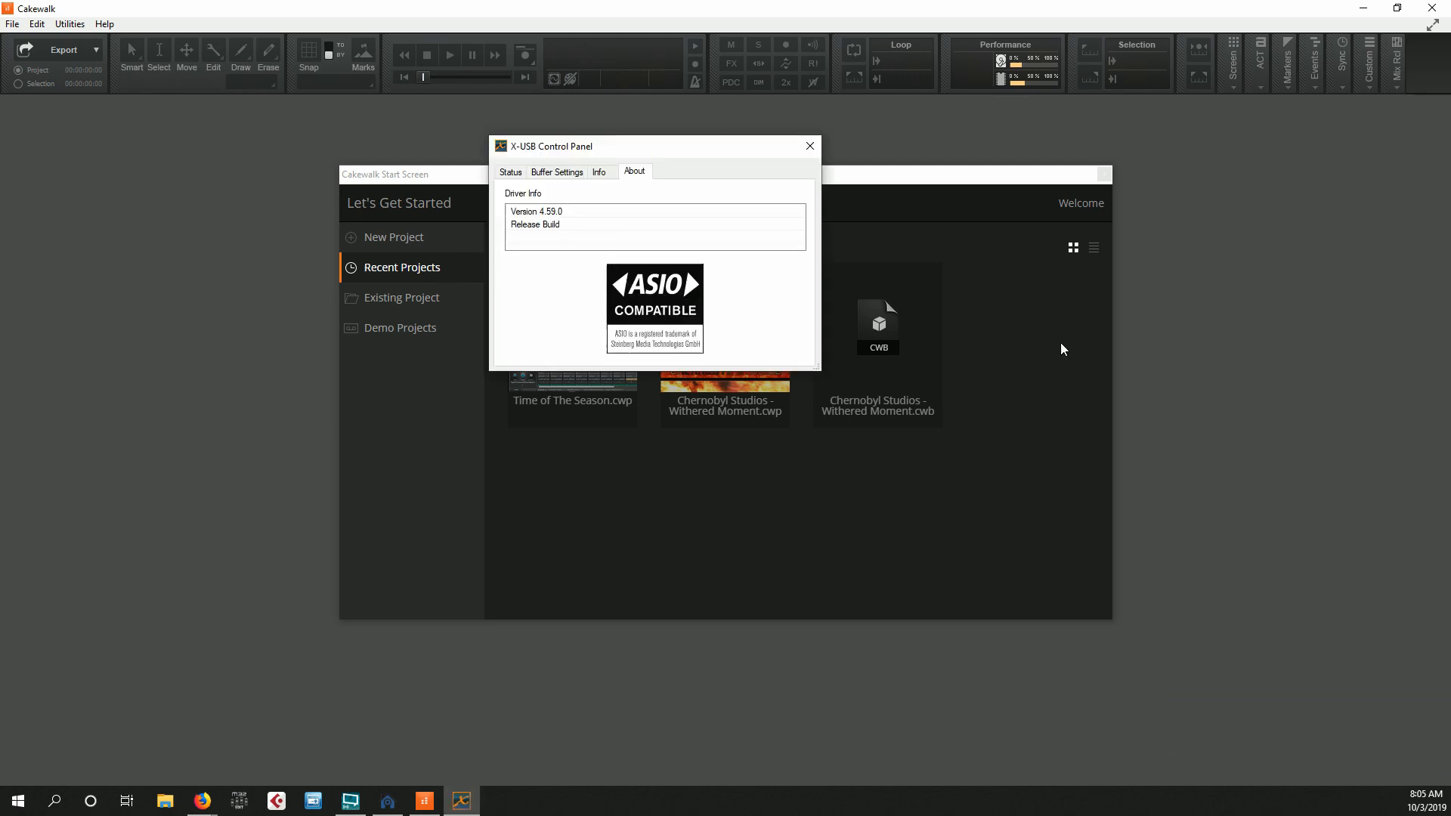
{"action": "mouse_move", "coordinate": [541, 222]}
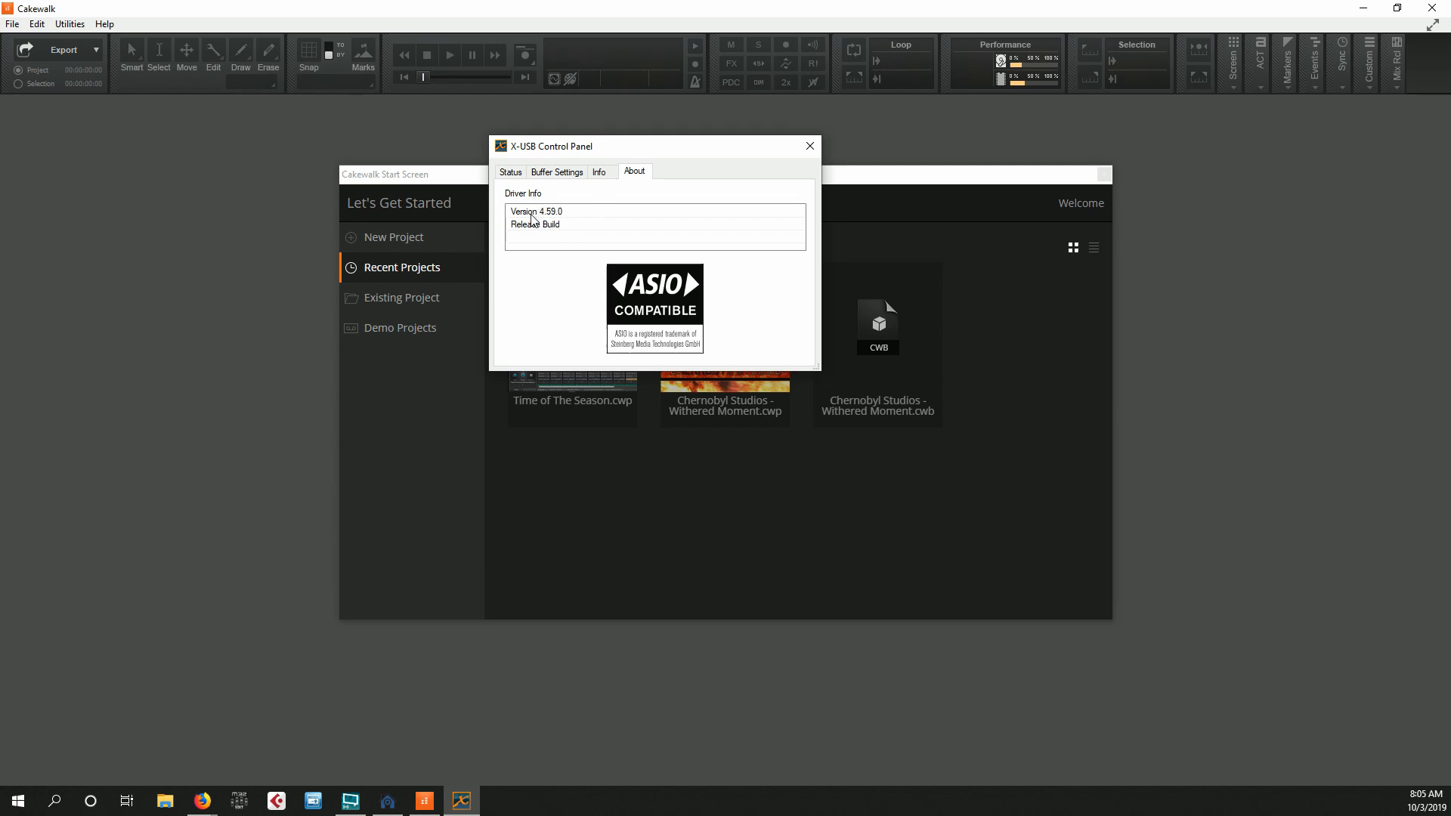
{"action": "mouse_move", "coordinate": [555, 224]}
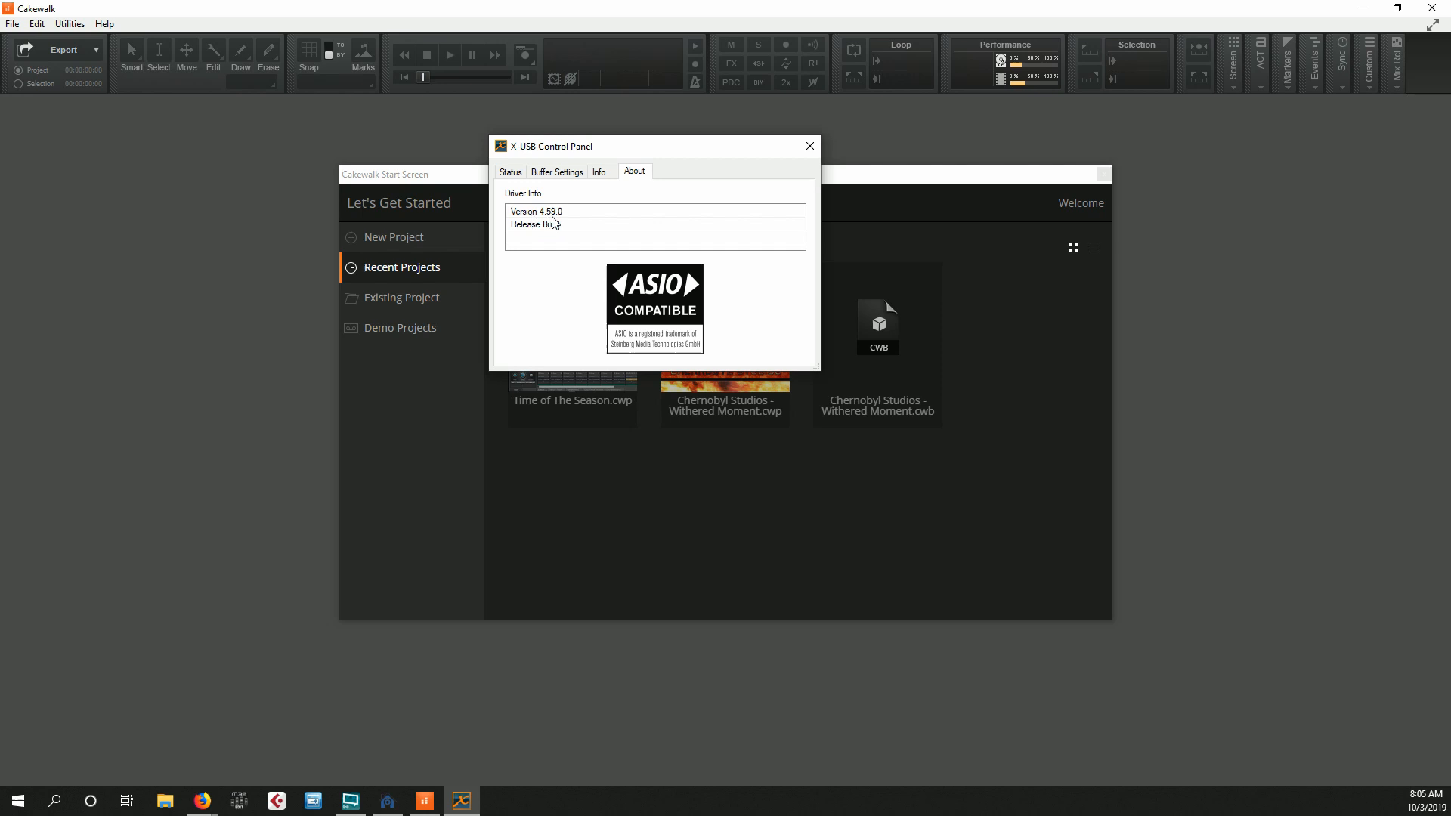
{"action": "mouse_move", "coordinate": [556, 222]}
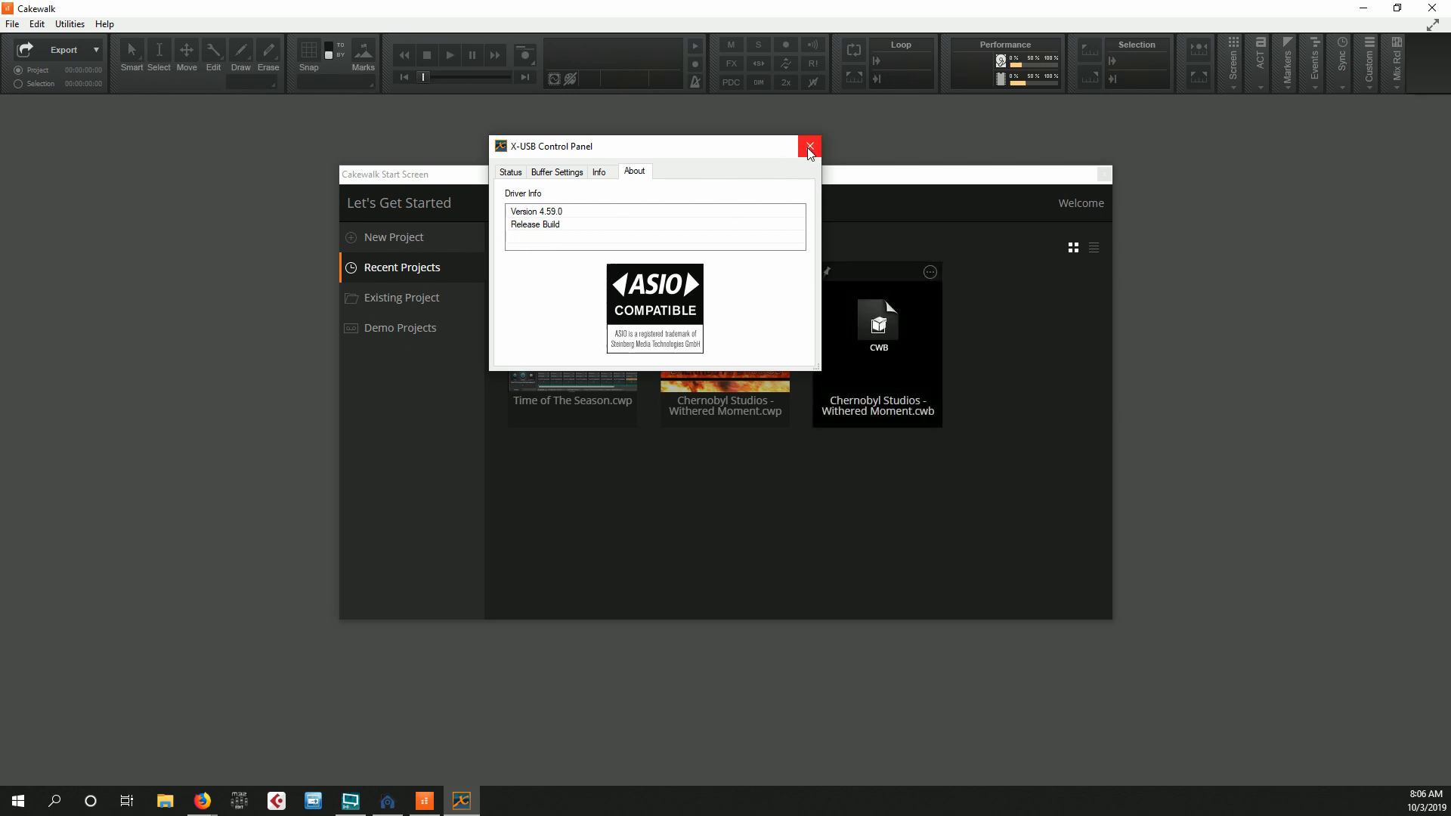
{"action": "mouse_move", "coordinate": [808, 149]}
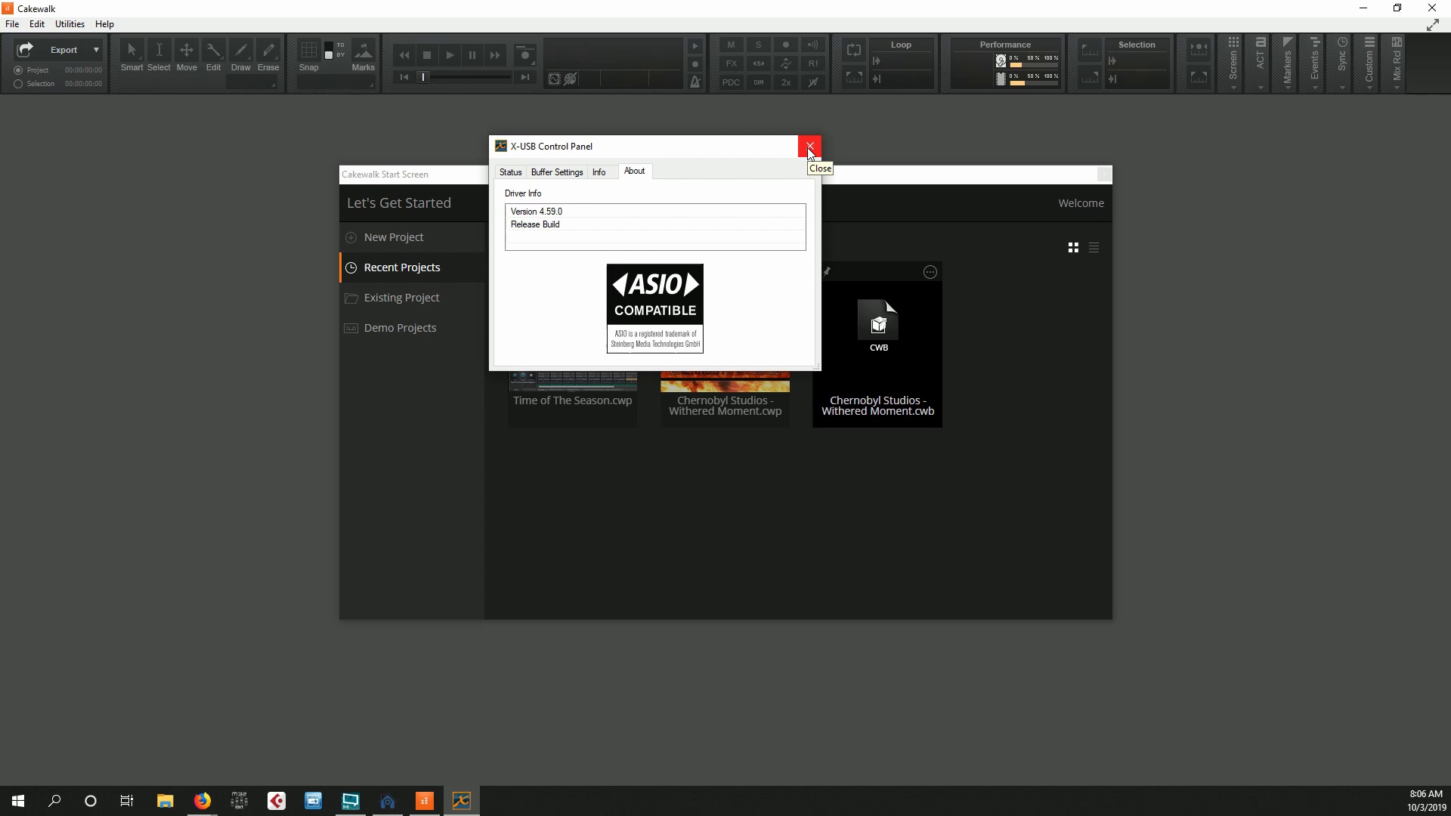
{"action": "mouse_move", "coordinate": [808, 149]}
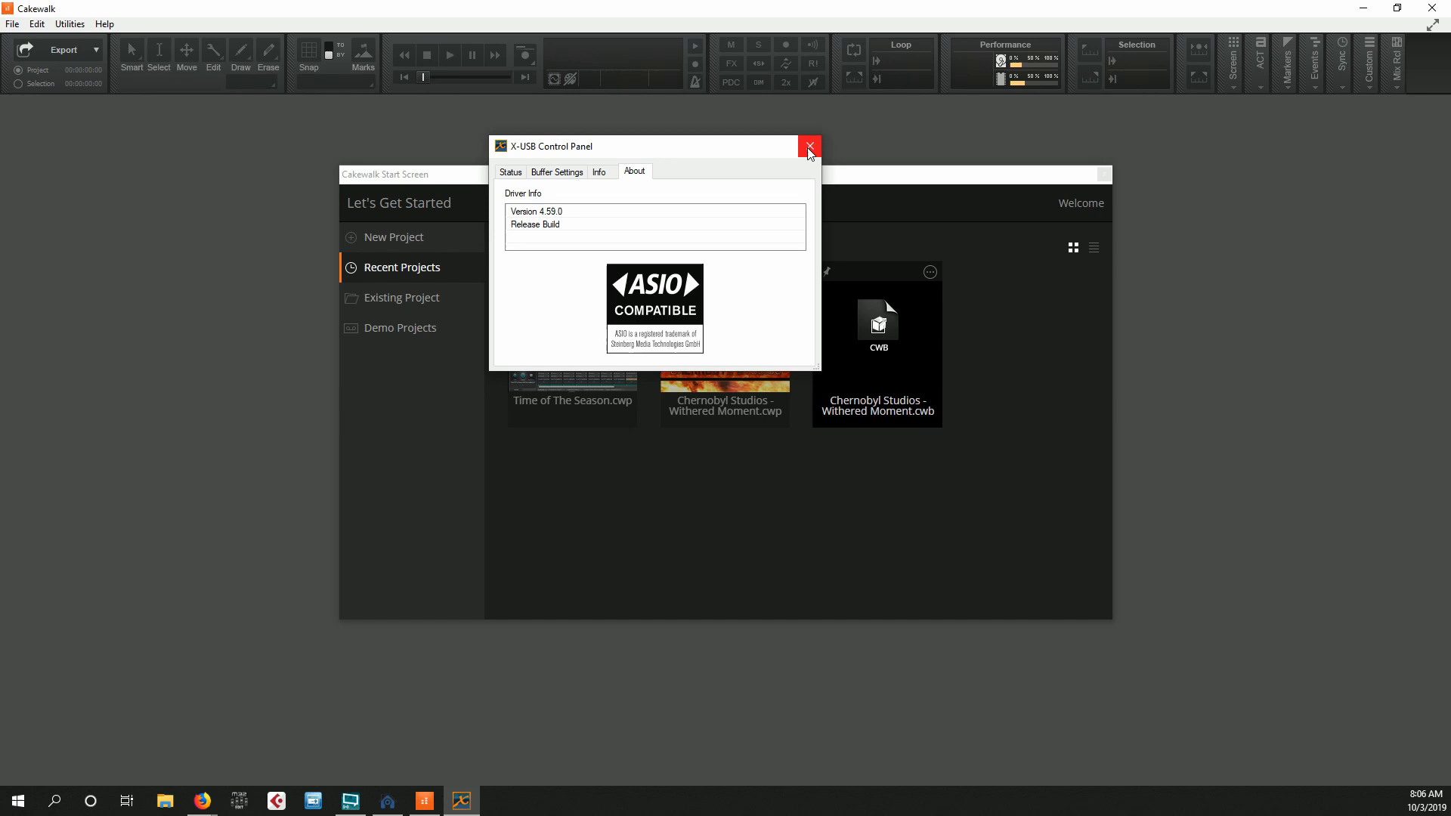
{"action": "mouse_move", "coordinate": [648, 306]}
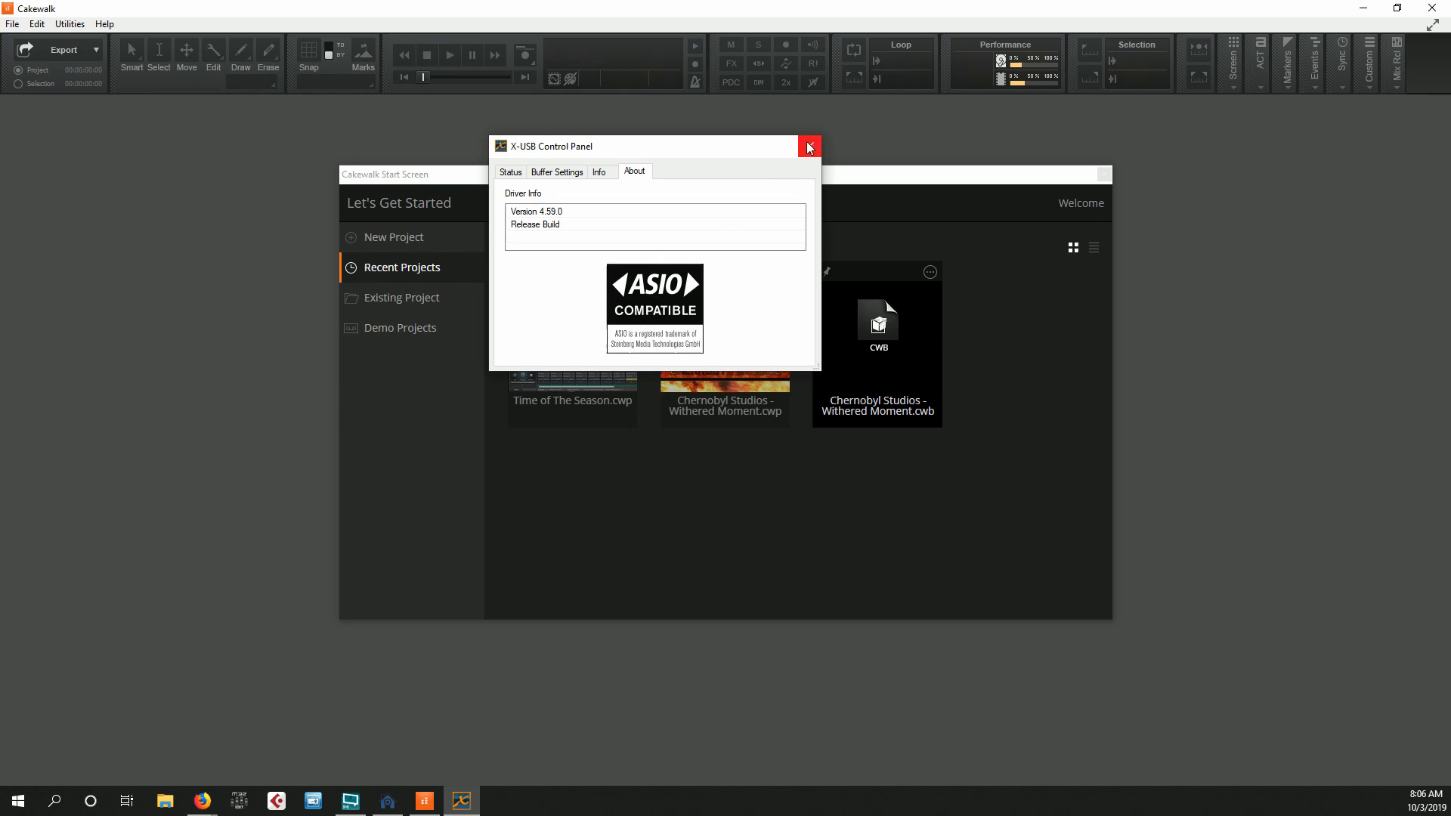
{"action": "mouse_move", "coordinate": [808, 147]}
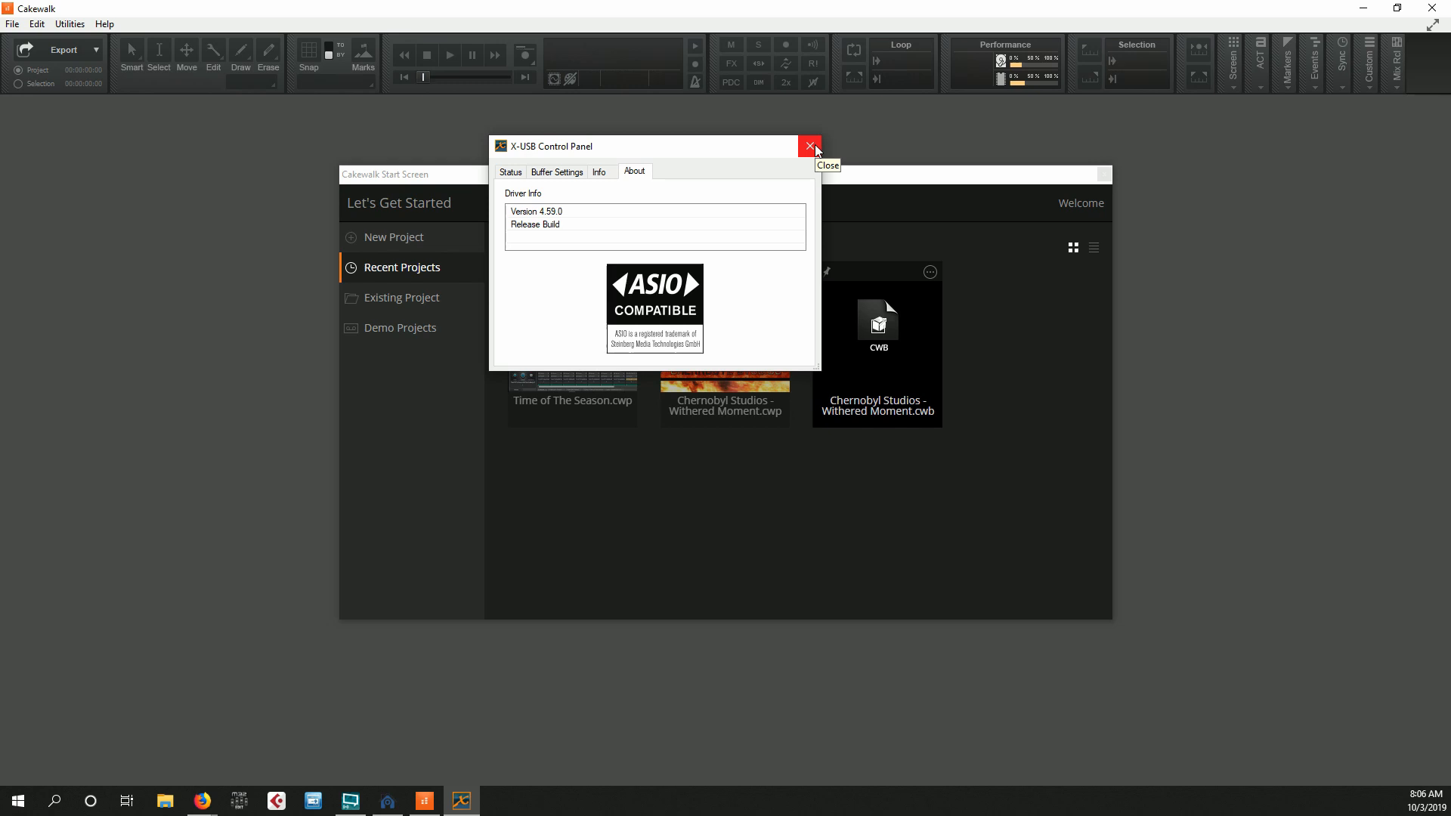
{"action": "mouse_move", "coordinate": [809, 145]}
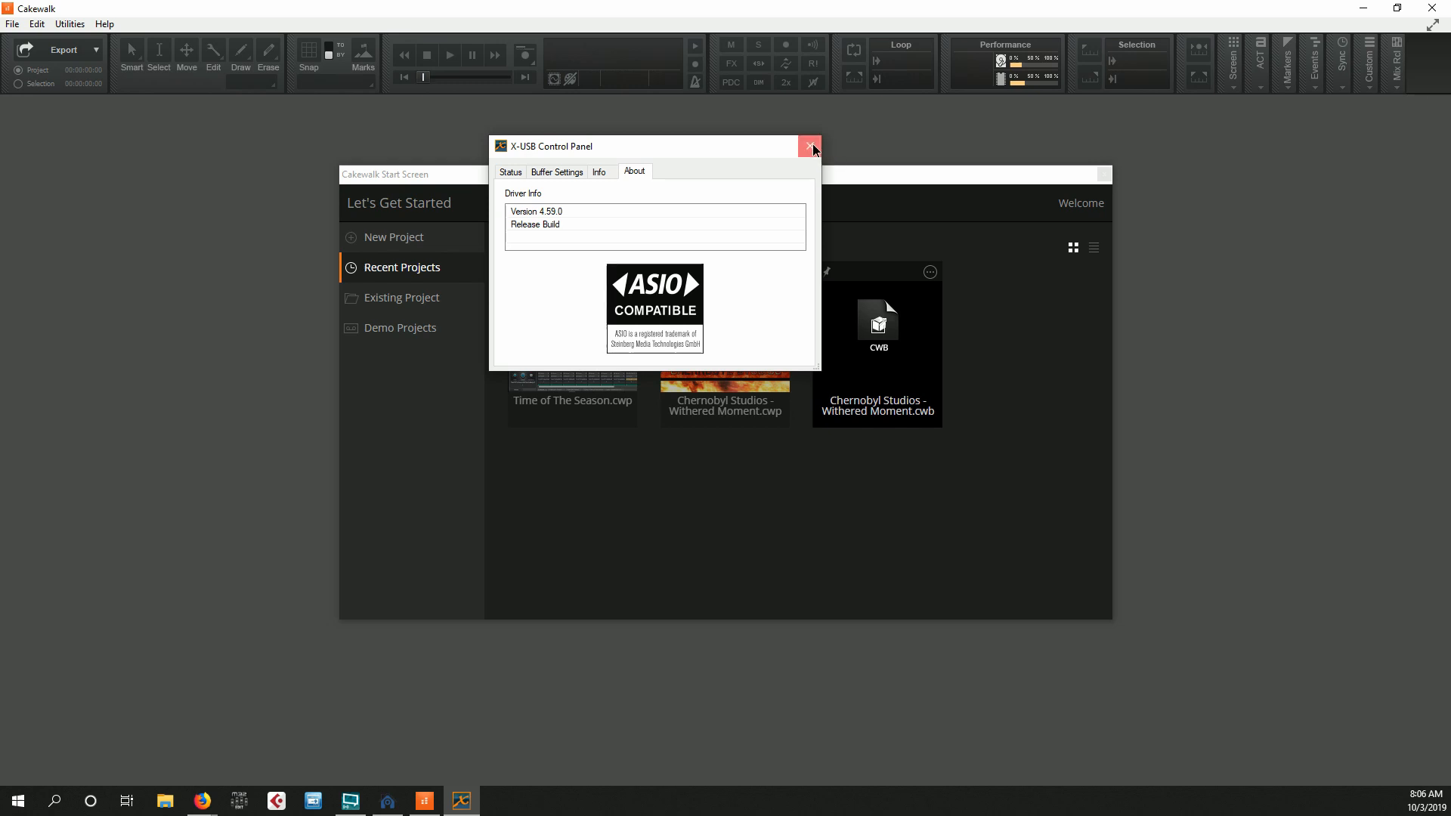
- Close the X-USB Control Panel and open Edit > Preferences
{"action": "left_click", "coordinate": [811, 145]}
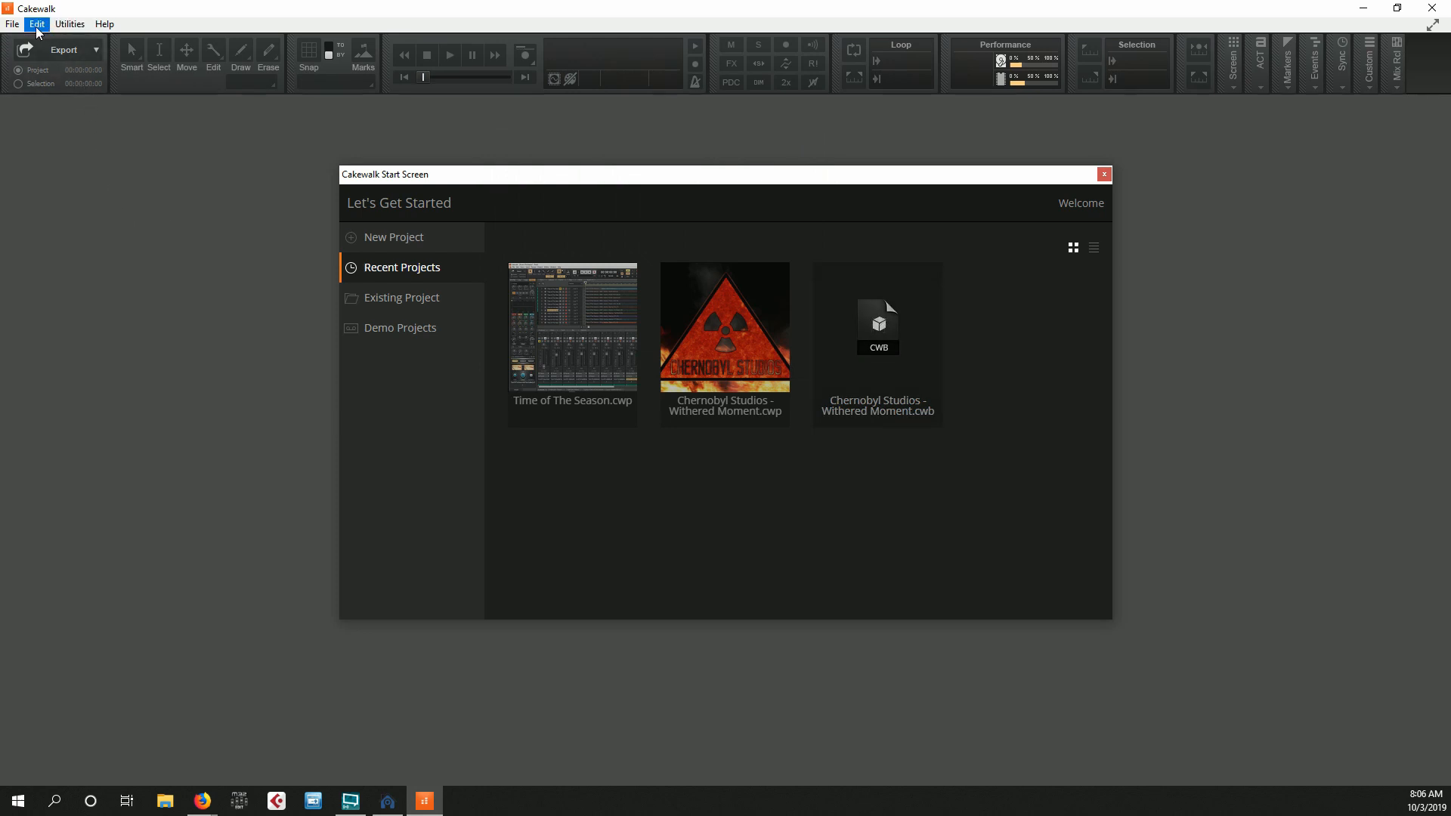
{"action": "left_click", "coordinate": [36, 23]}
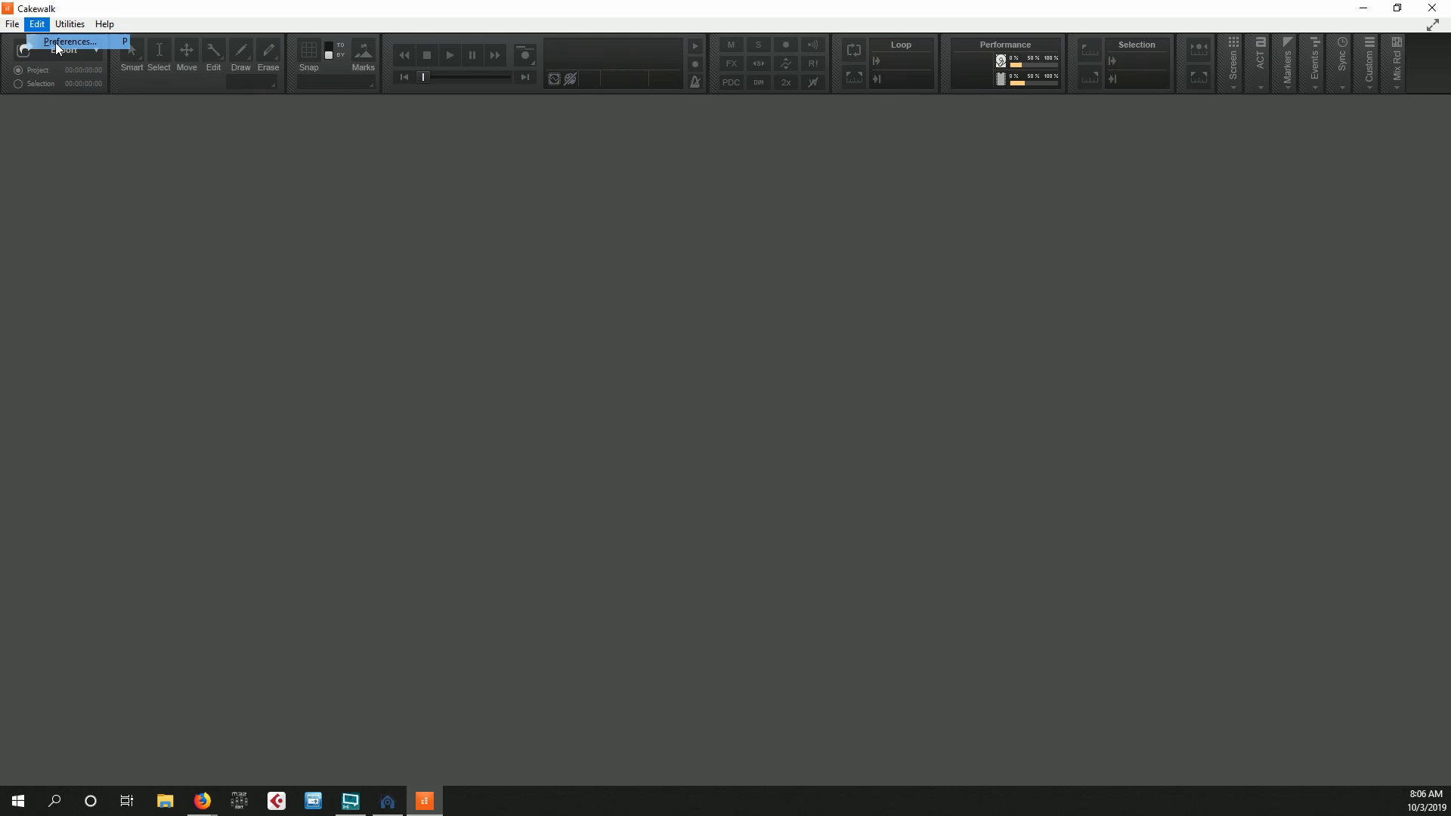
{"action": "left_click", "coordinate": [69, 40]}
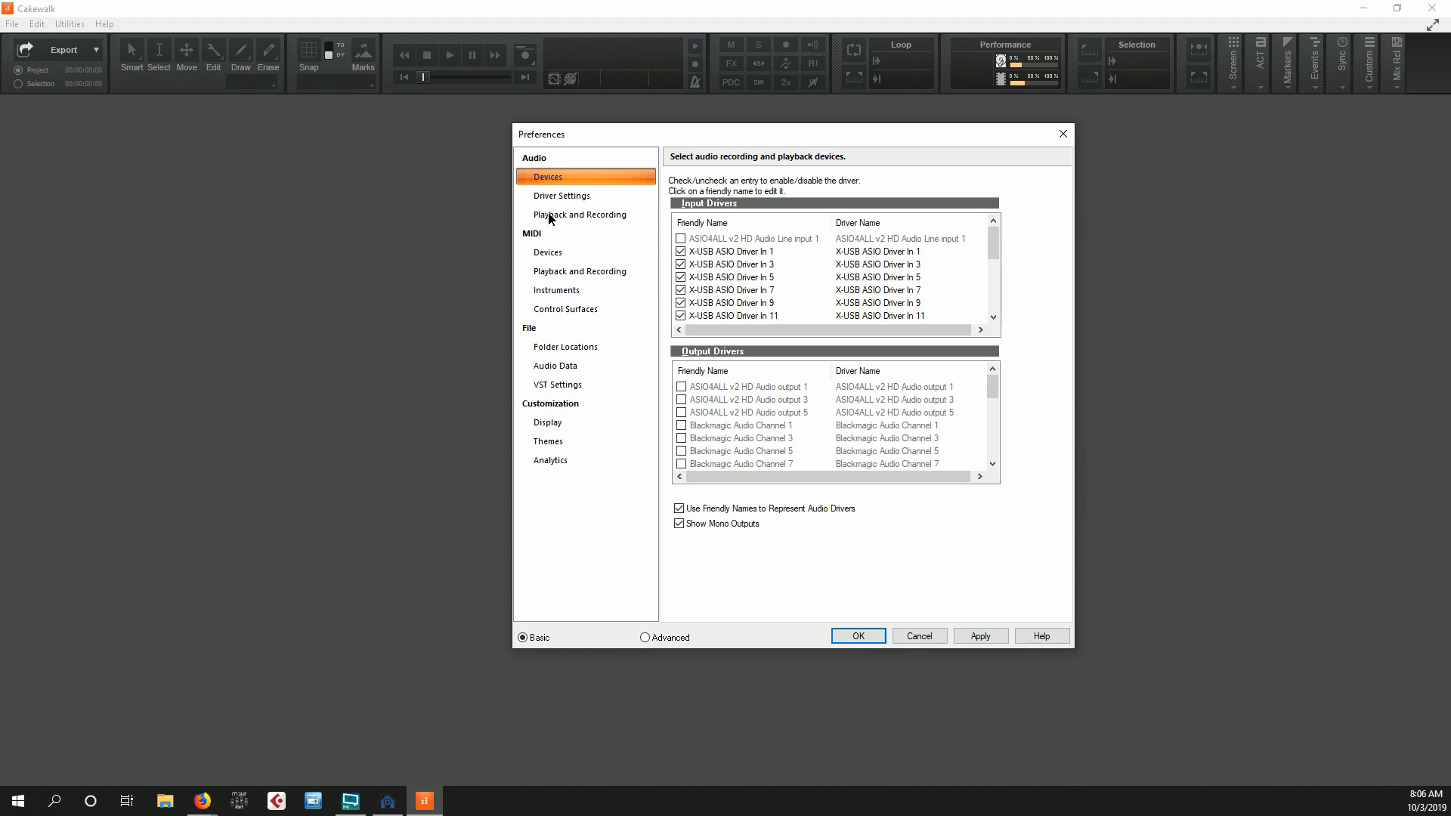
- Set the Driver Mode on the Playback and Recording page to ASIO
{"action": "left_click", "coordinate": [579, 214]}
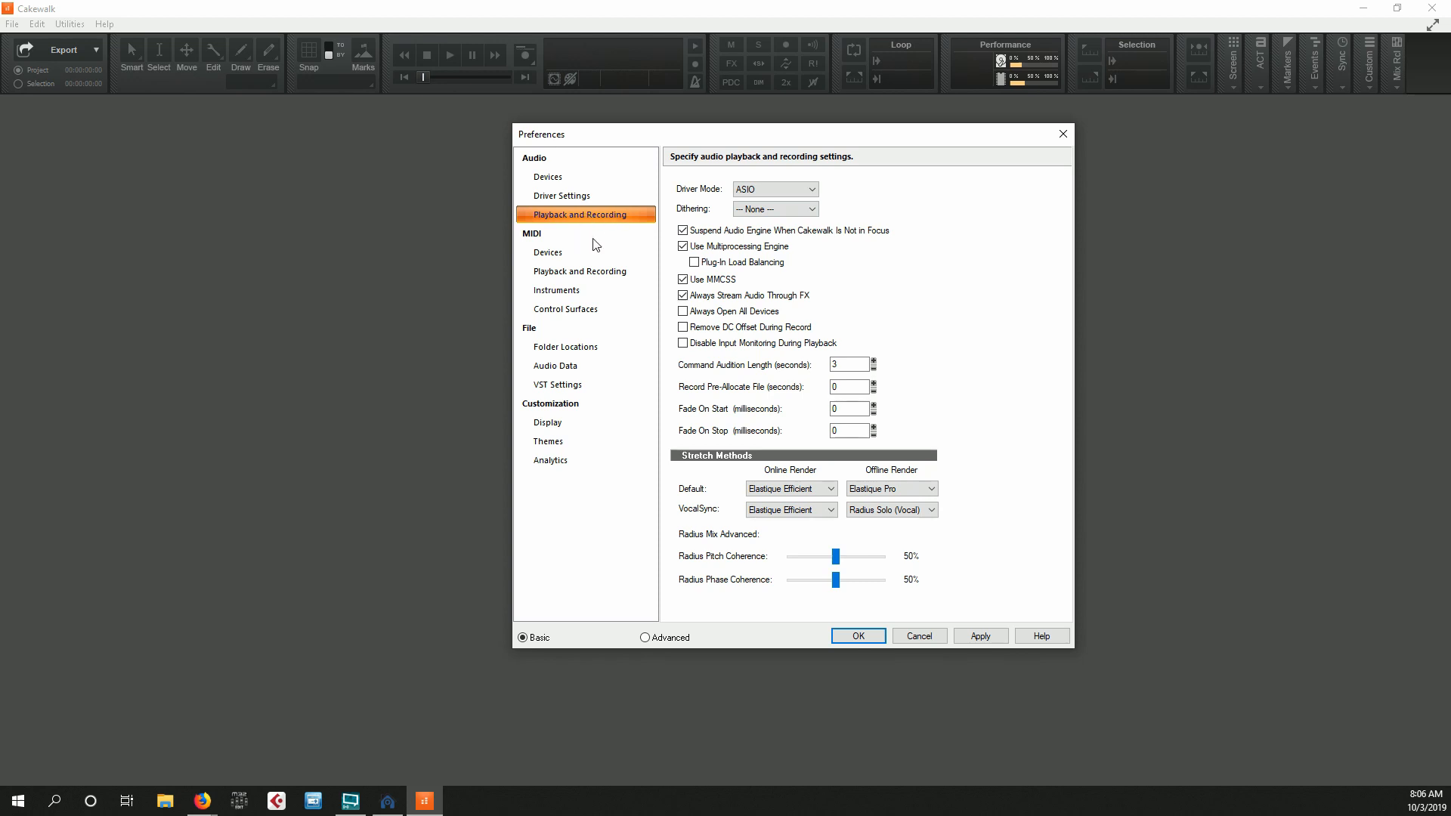
{"action": "mouse_move", "coordinate": [591, 262]}
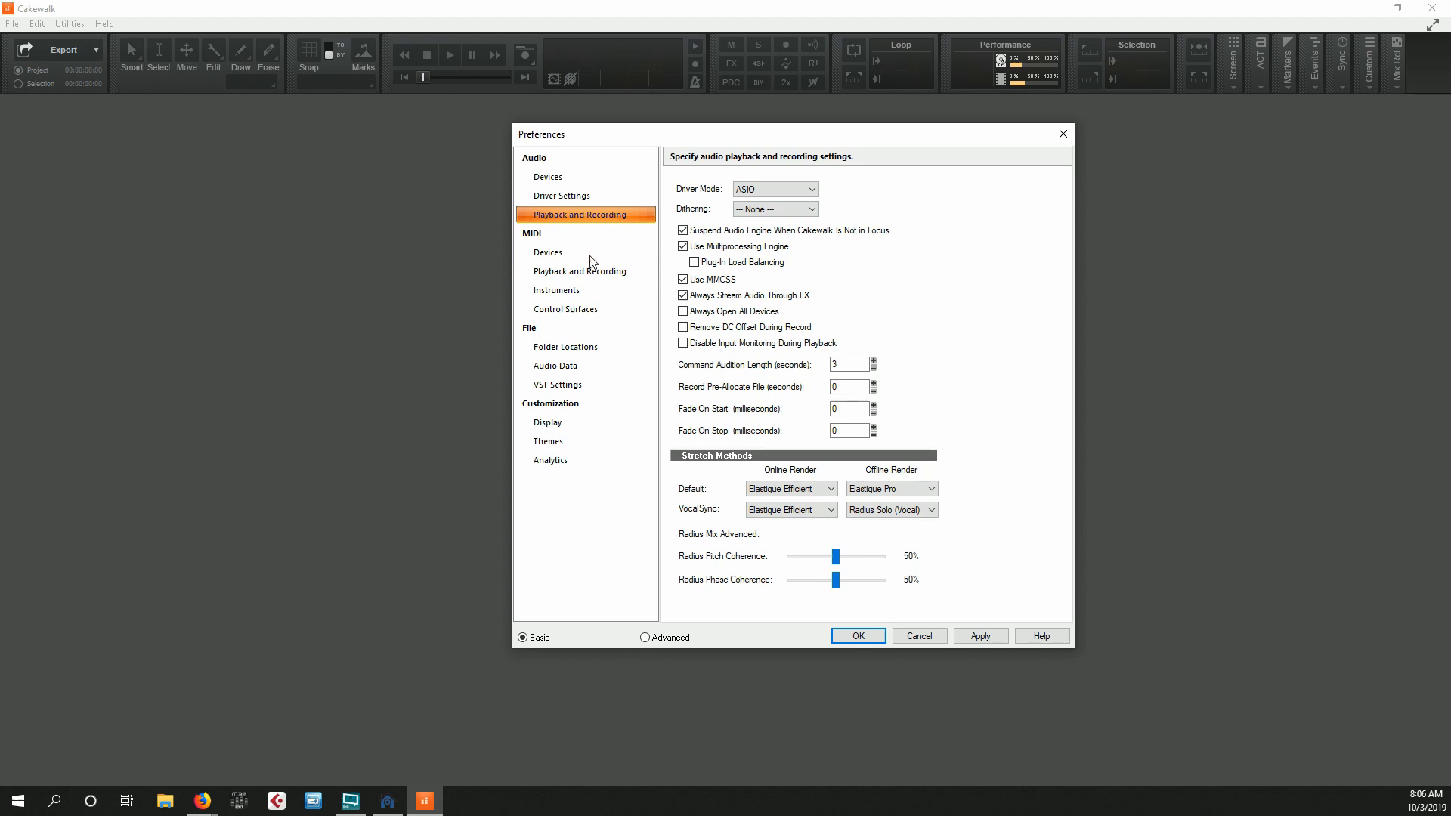
{"action": "left_click", "coordinate": [774, 189]}
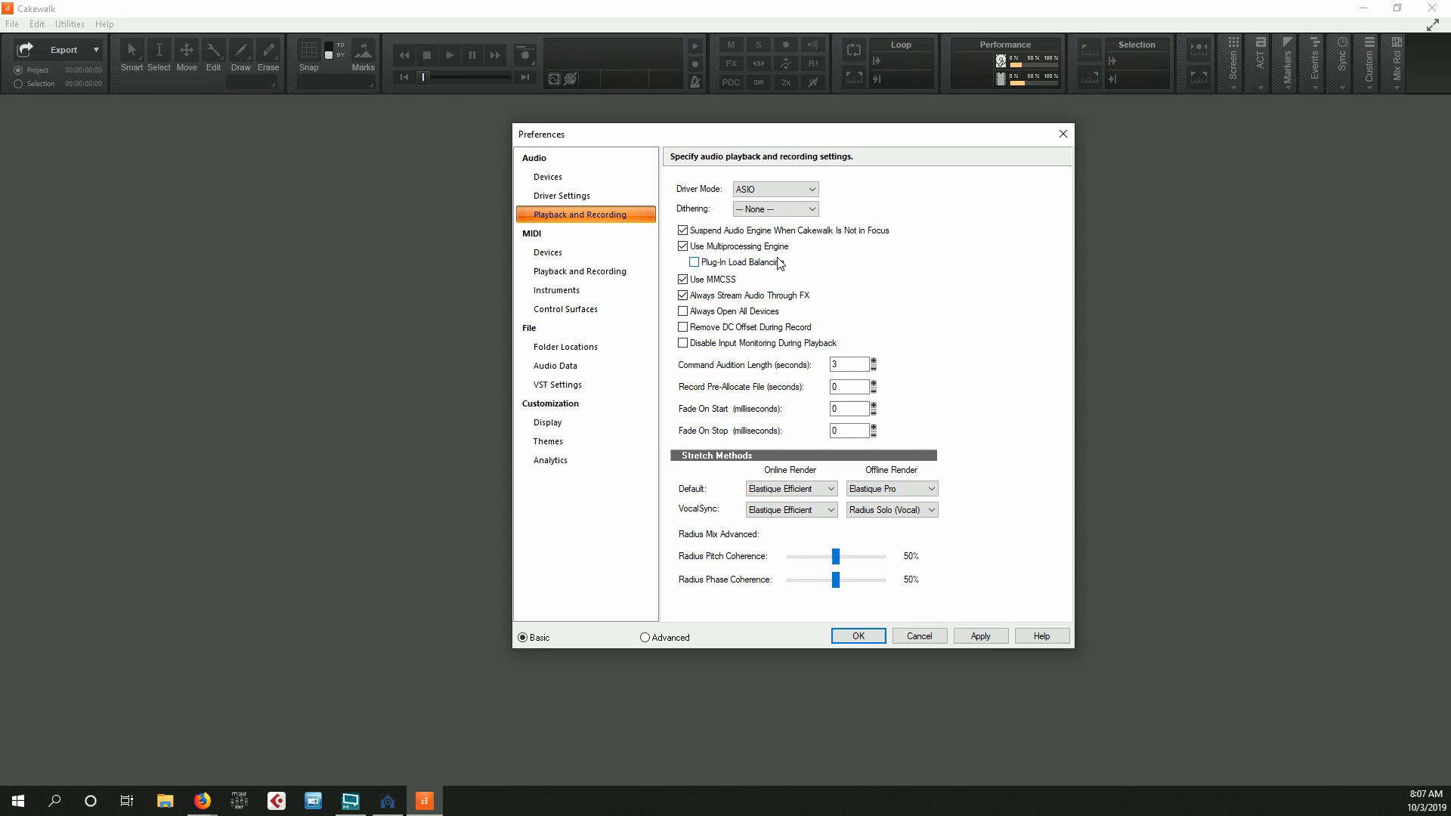
{"action": "left_click", "coordinate": [683, 262]}
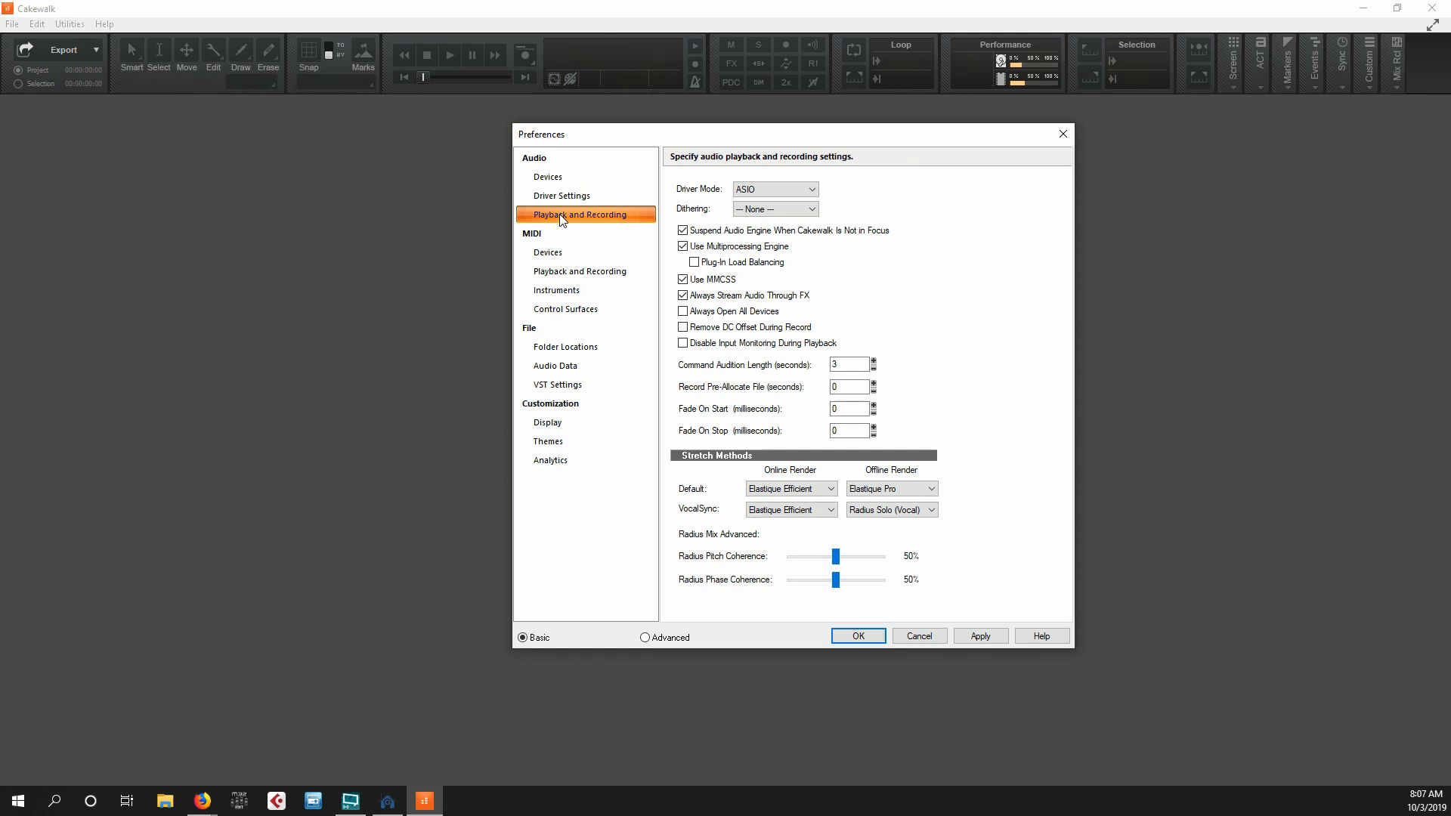
{"action": "mouse_move", "coordinate": [848, 191]}
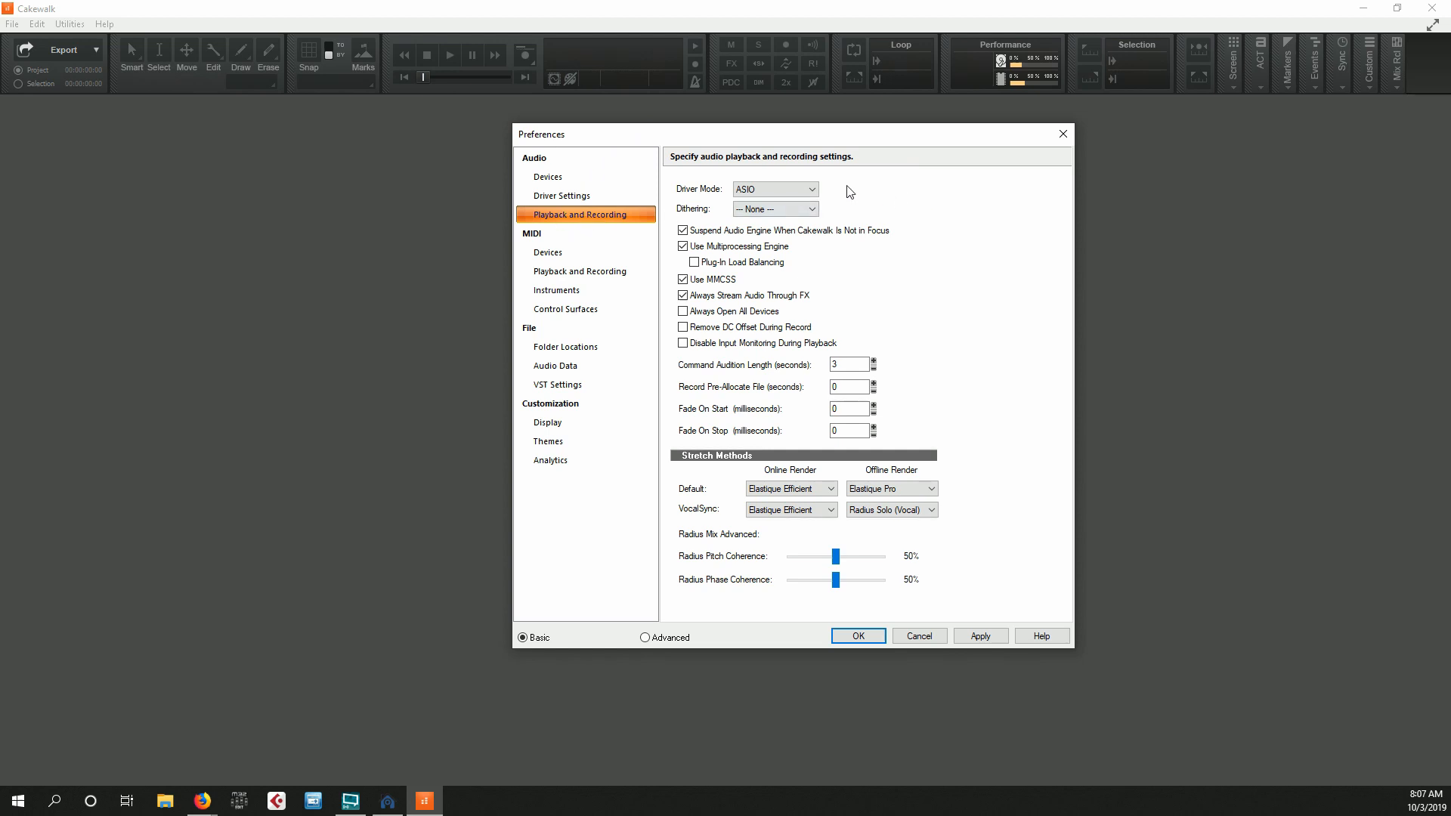
{"action": "left_click", "coordinate": [774, 189]}
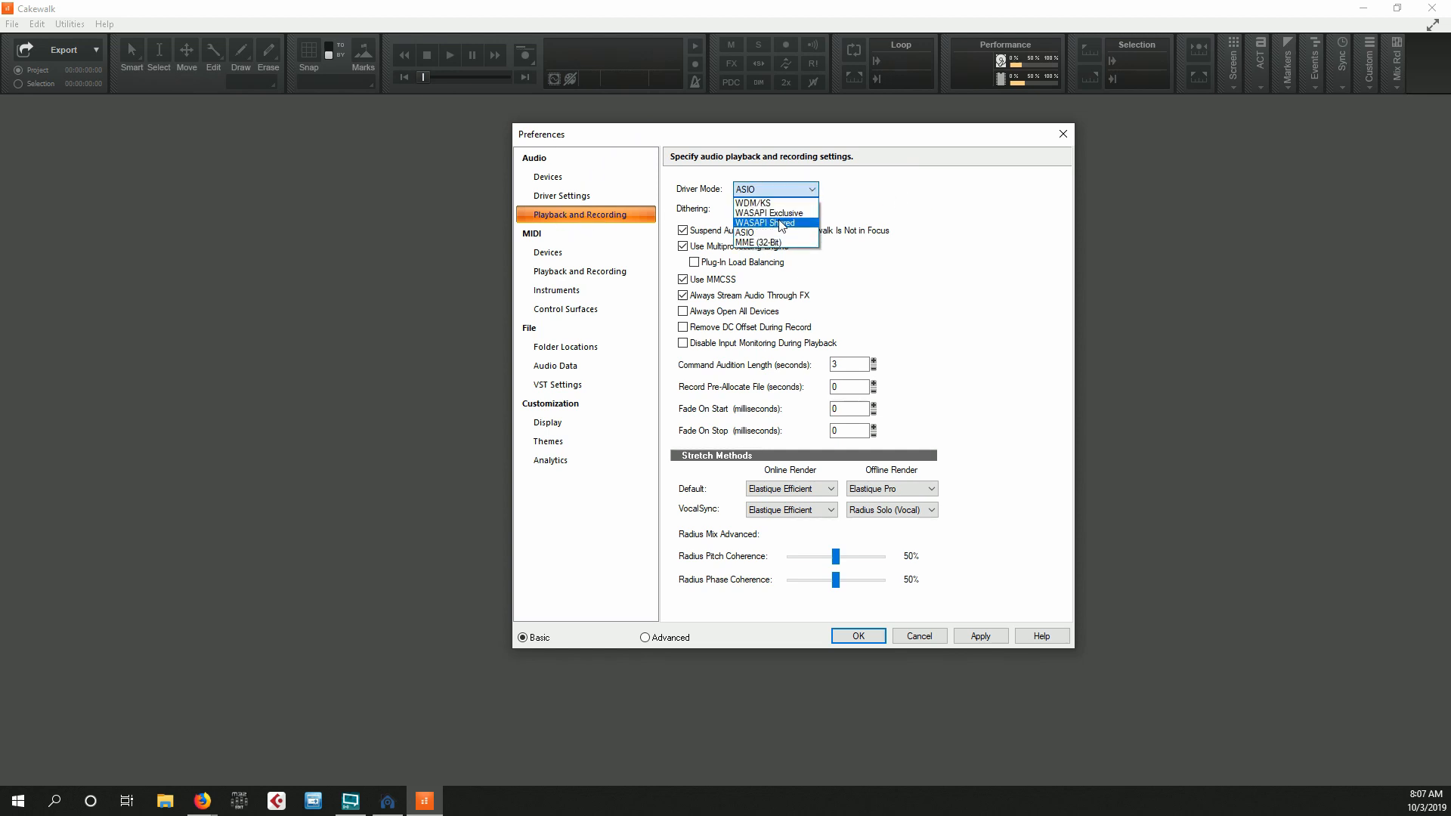
{"action": "mouse_move", "coordinate": [788, 231]}
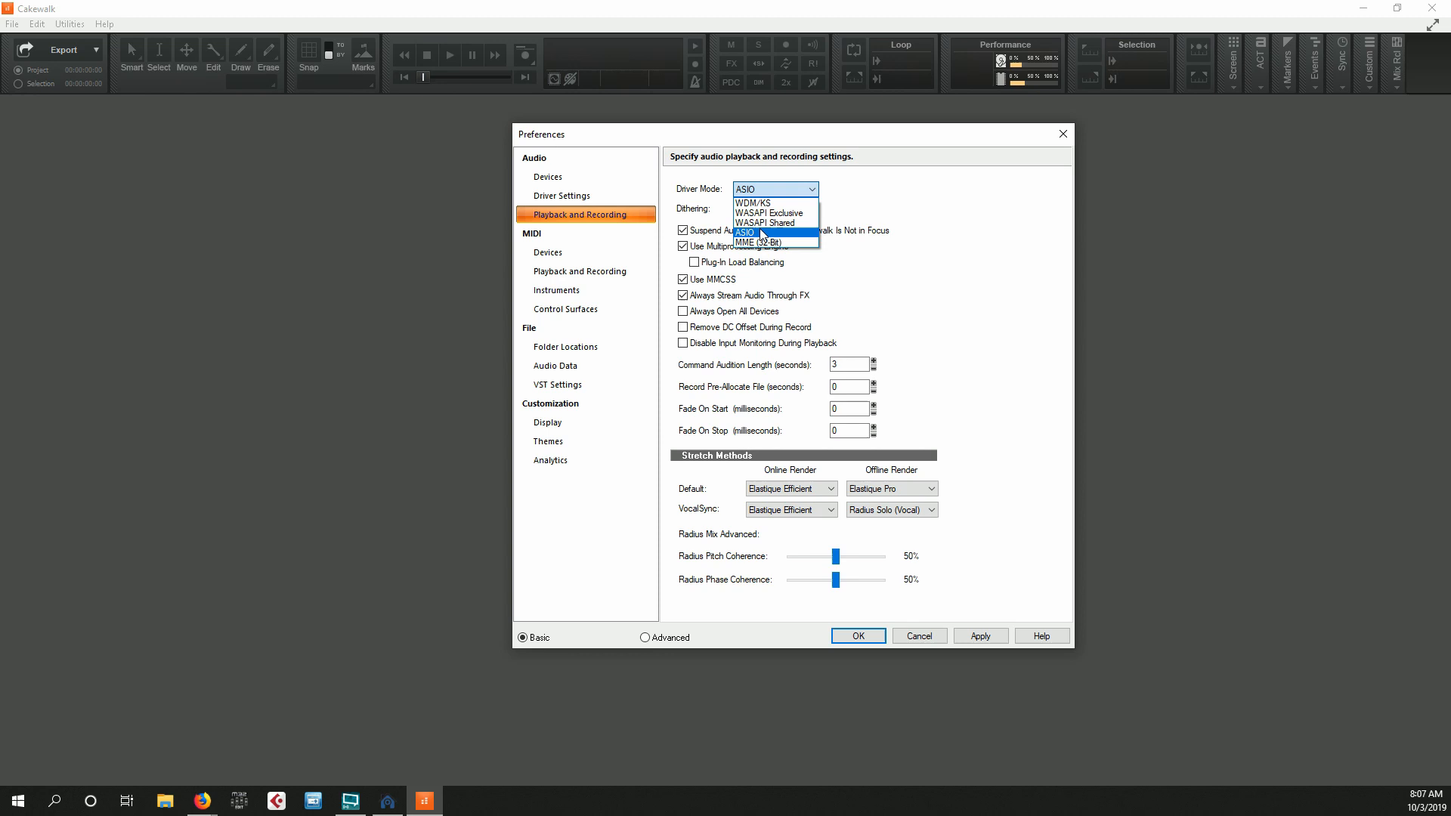
{"action": "left_click", "coordinate": [756, 231]}
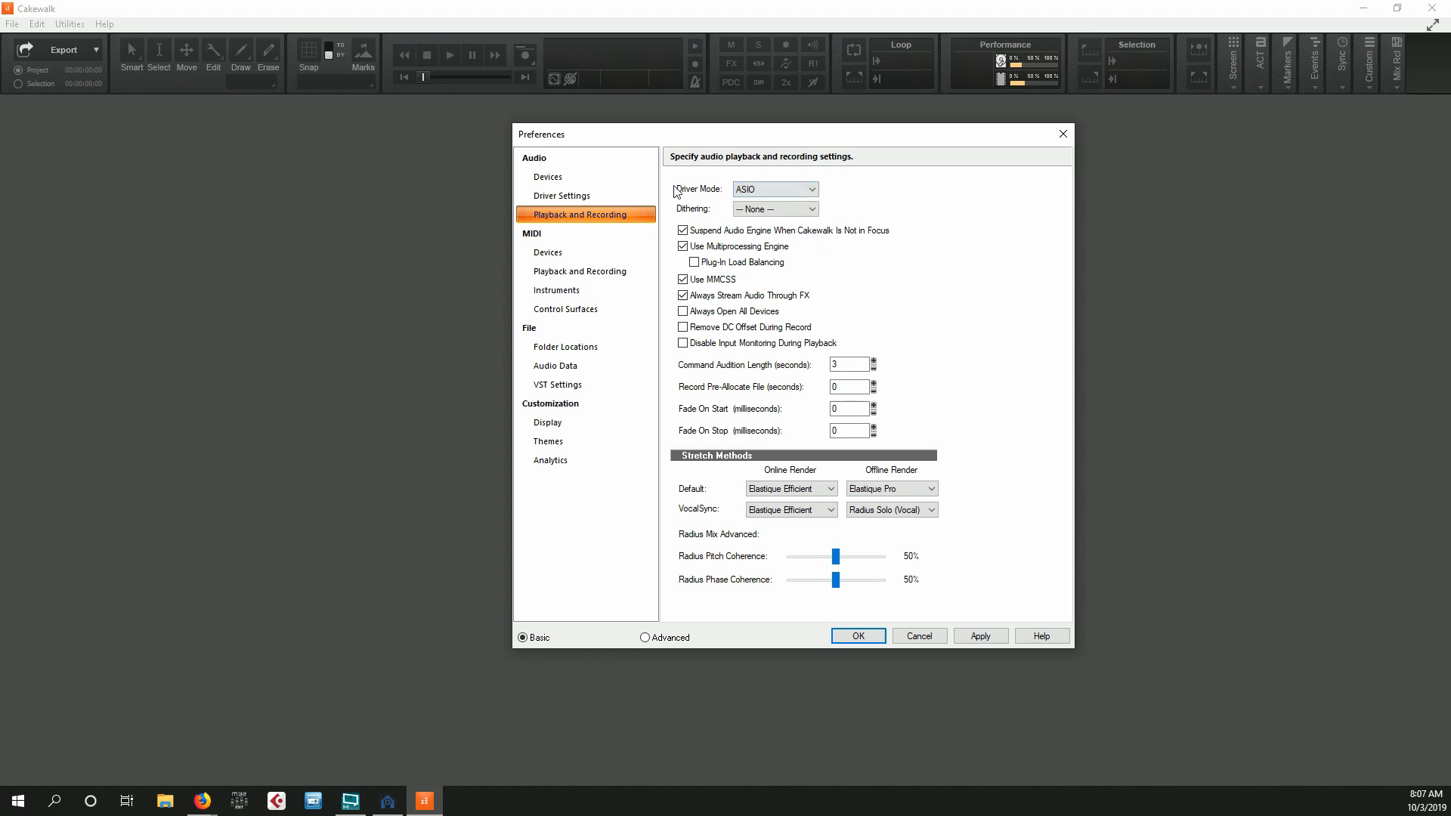
- Confirm the X-USB ASIO input drivers are enabled under Audio > Devices, then click OK
{"action": "left_click", "coordinate": [547, 177]}
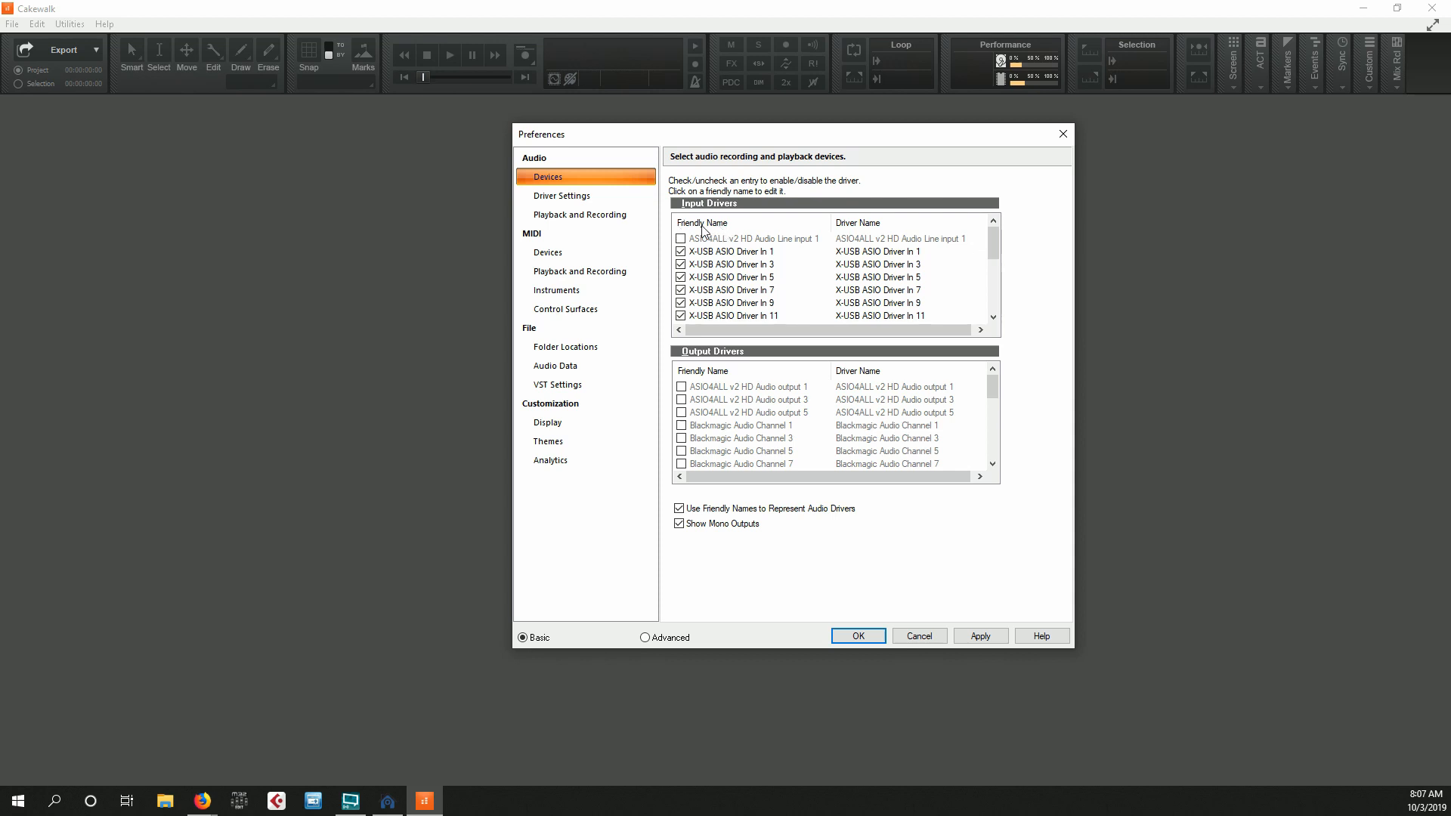
{"action": "mouse_move", "coordinate": [717, 418]}
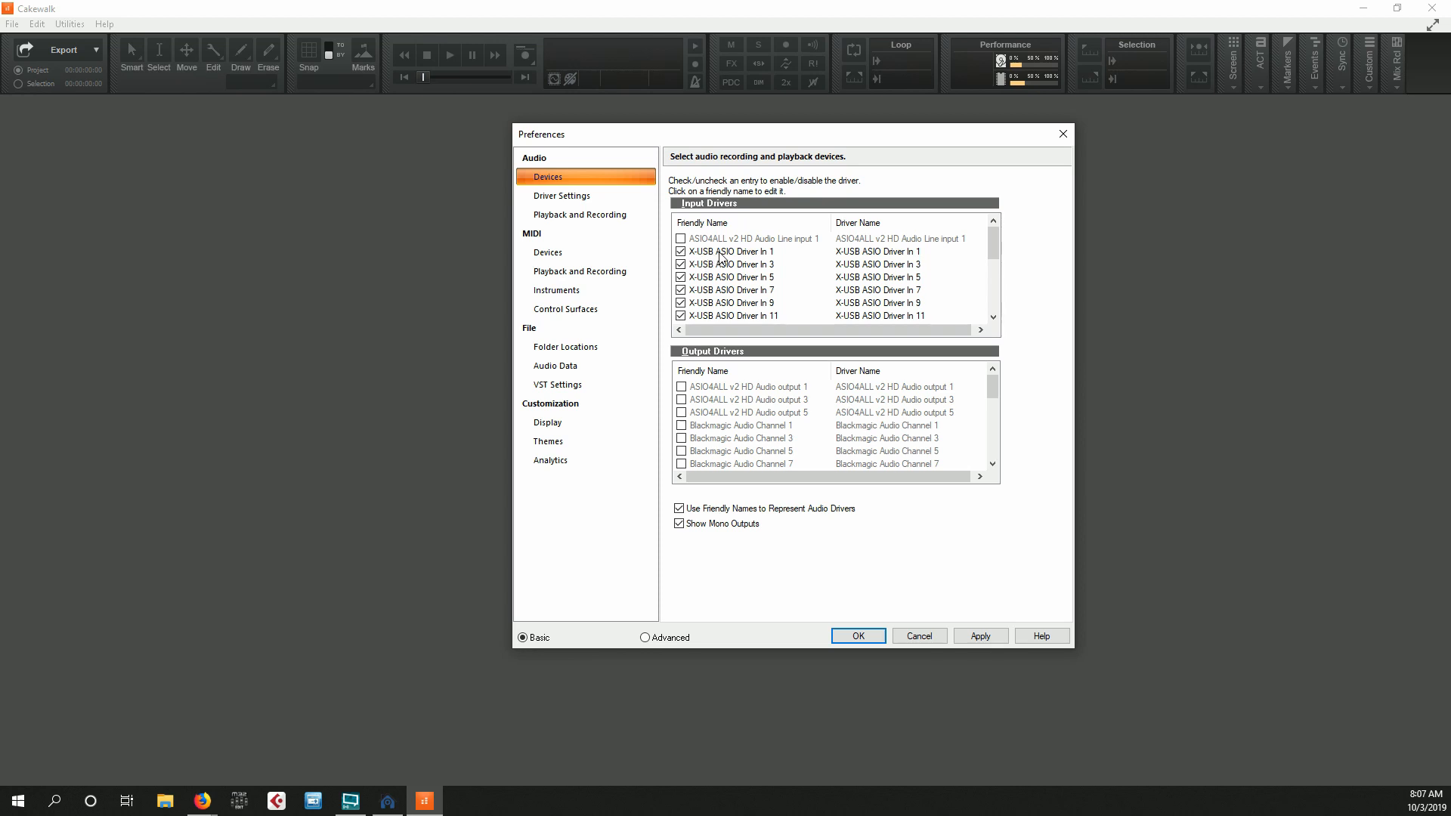
{"action": "mouse_move", "coordinate": [822, 266]}
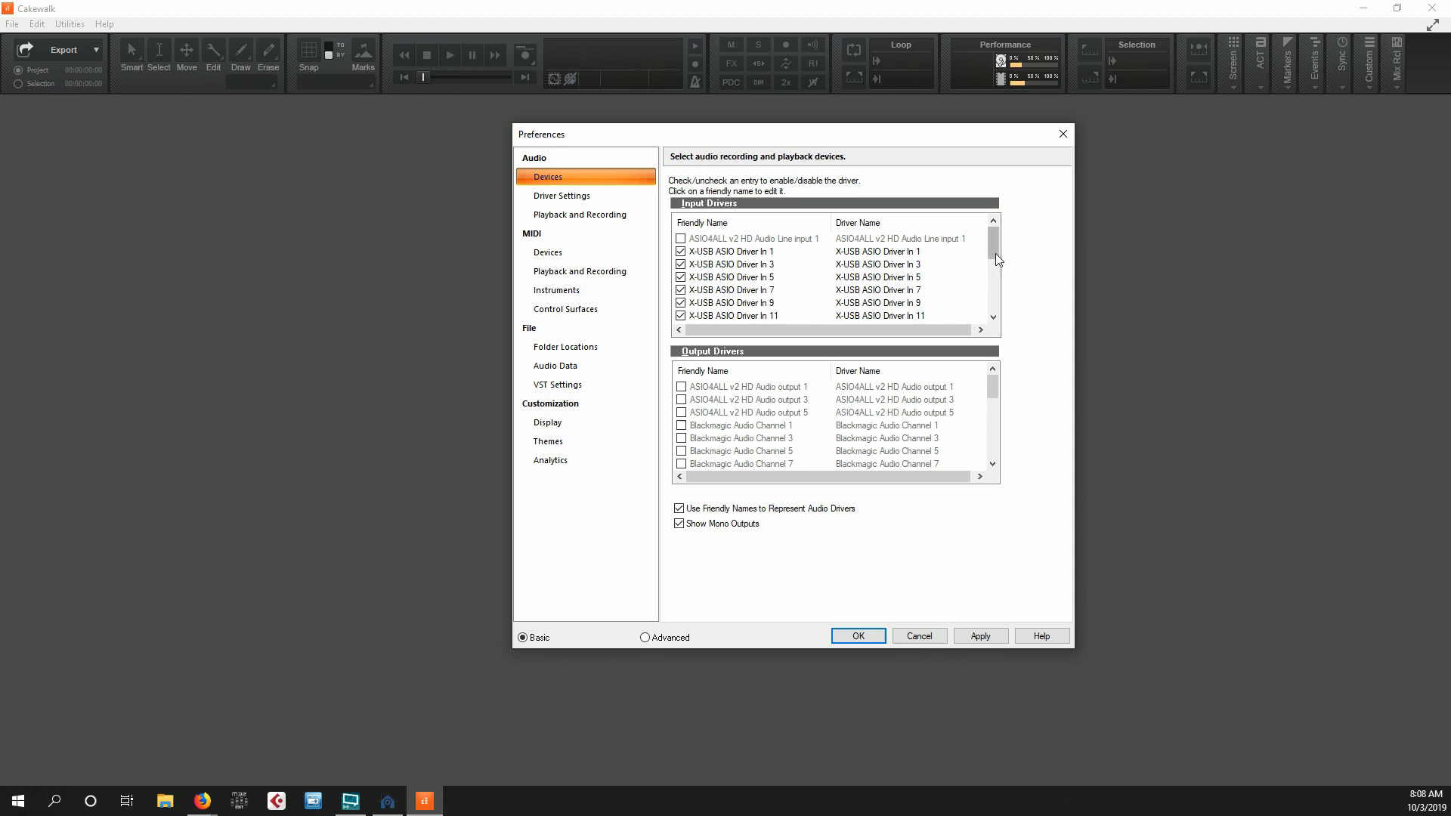
{"action": "scroll", "scroll_direction": "down", "scroll_amount": 3}
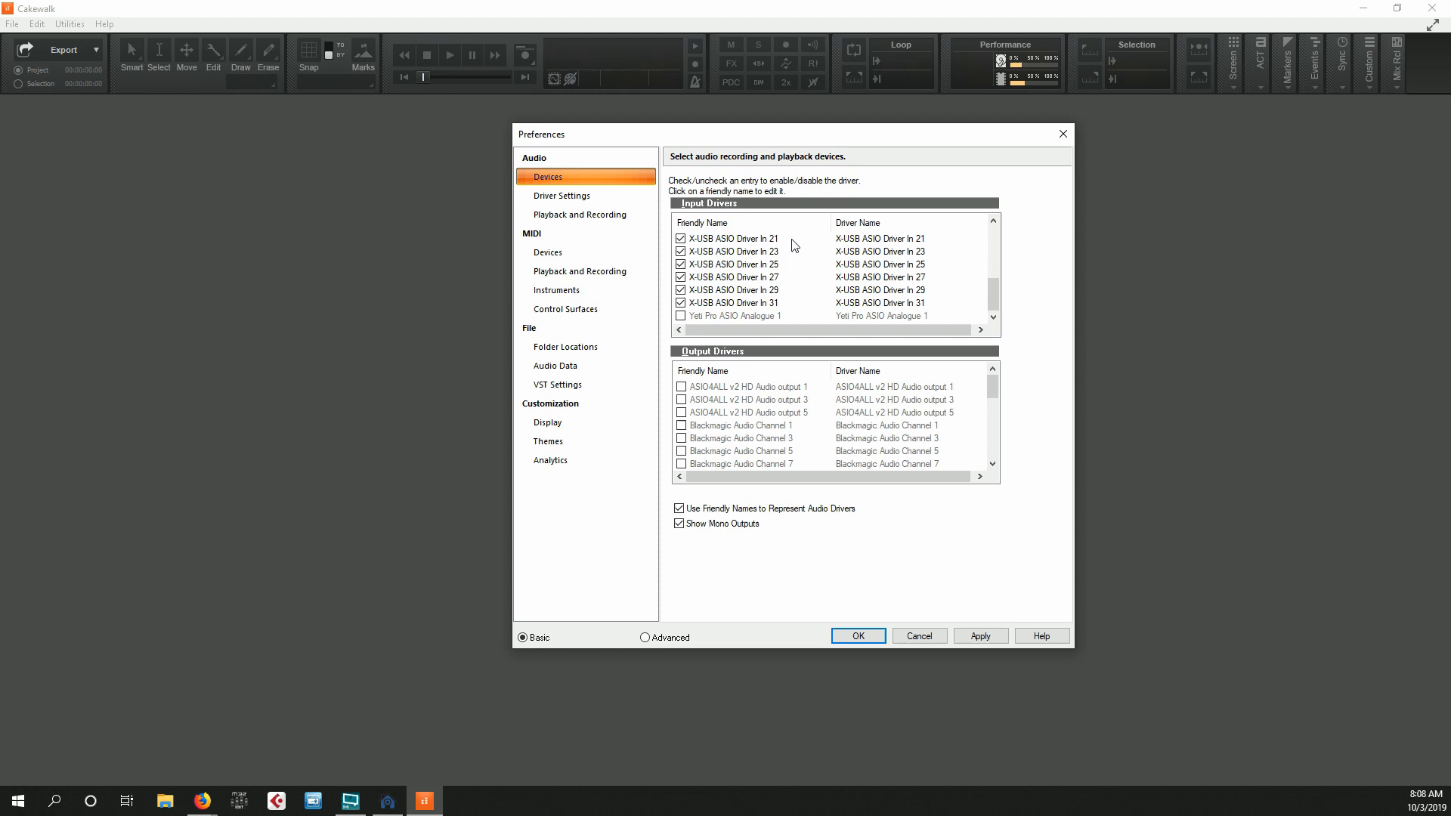
{"action": "left_click", "coordinate": [980, 635]}
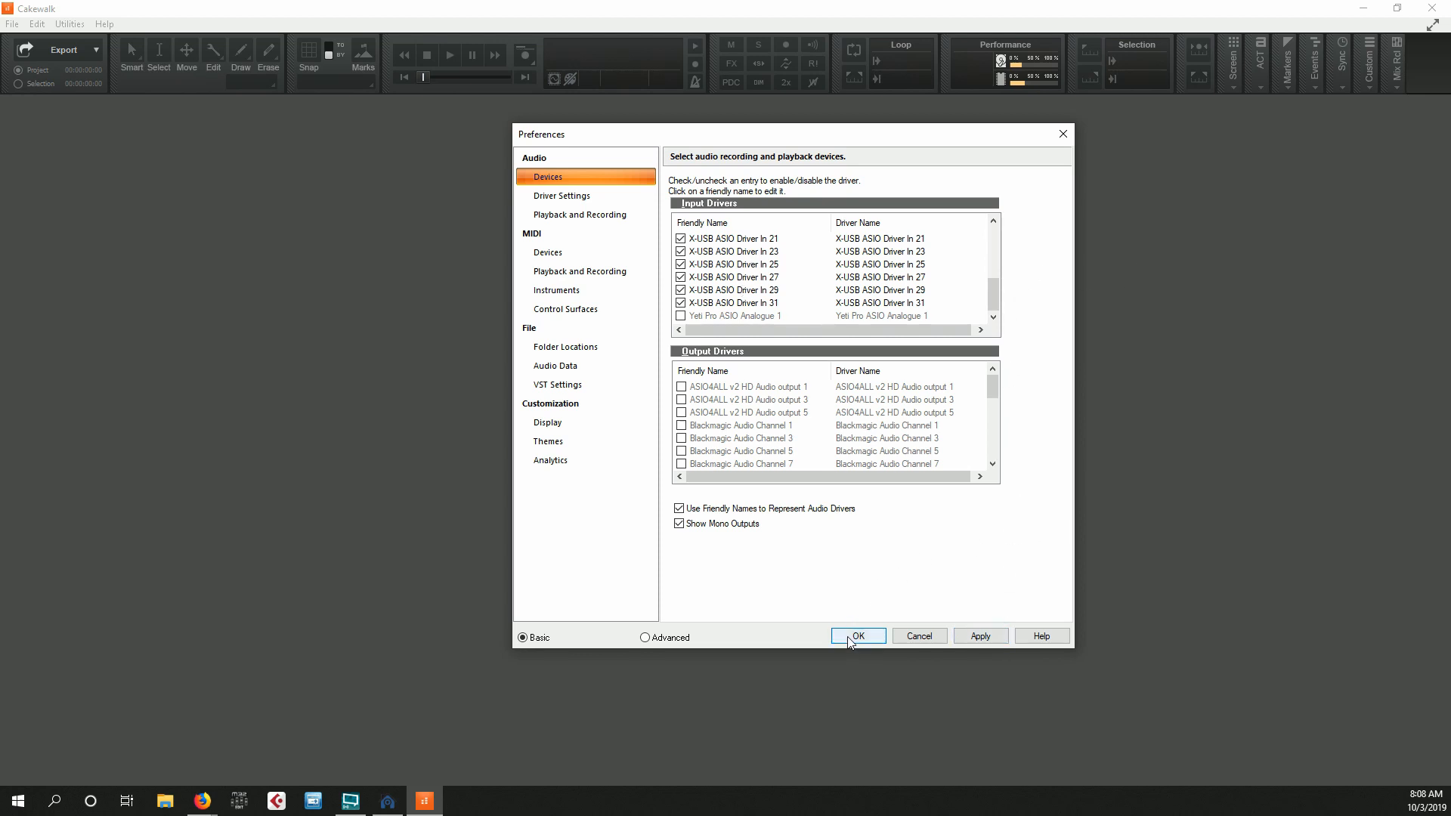
{"action": "left_click", "coordinate": [856, 635]}
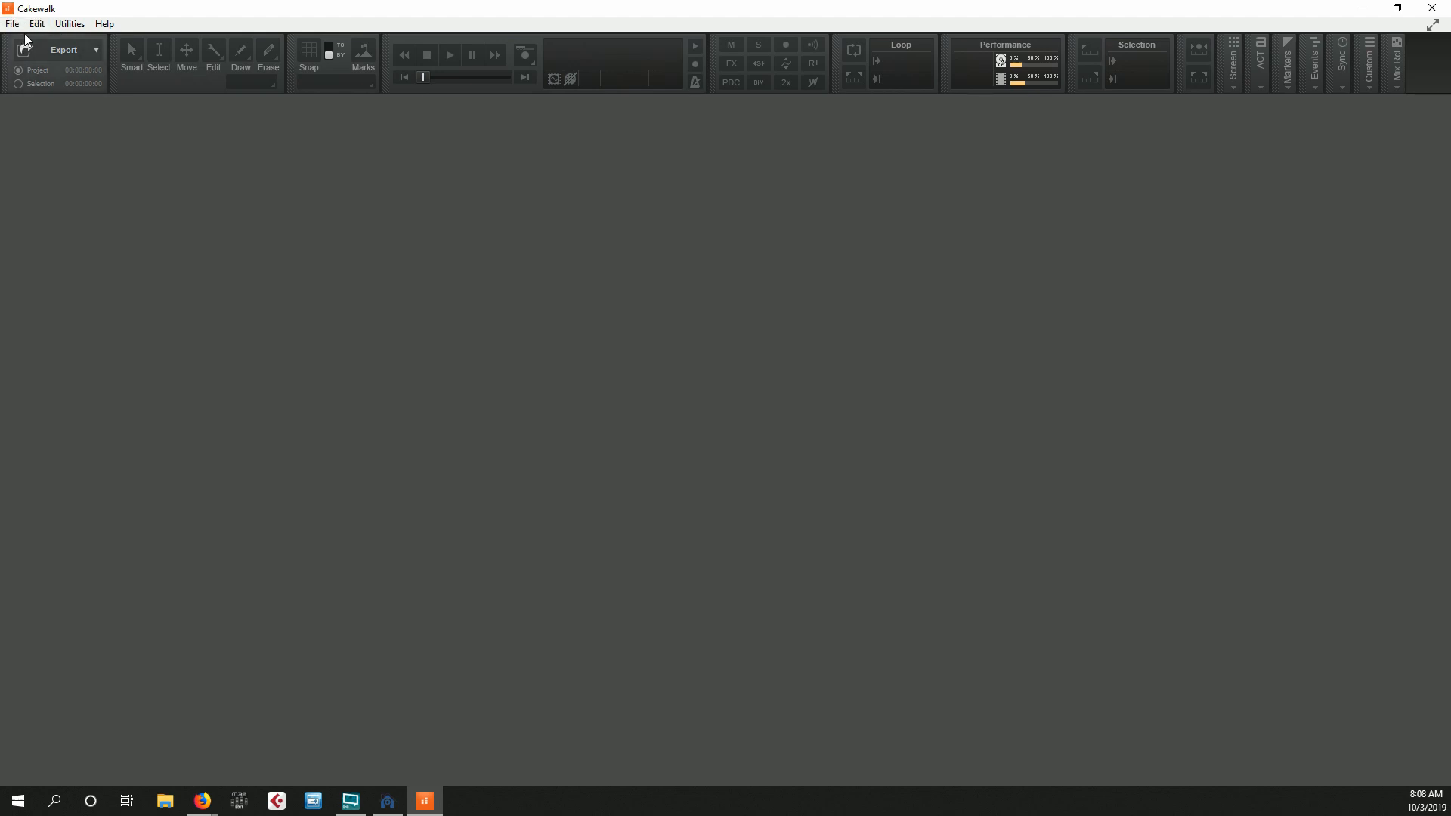
- Open the recent project Time of The Season.cwp and start playback
{"action": "left_click", "coordinate": [36, 24]}
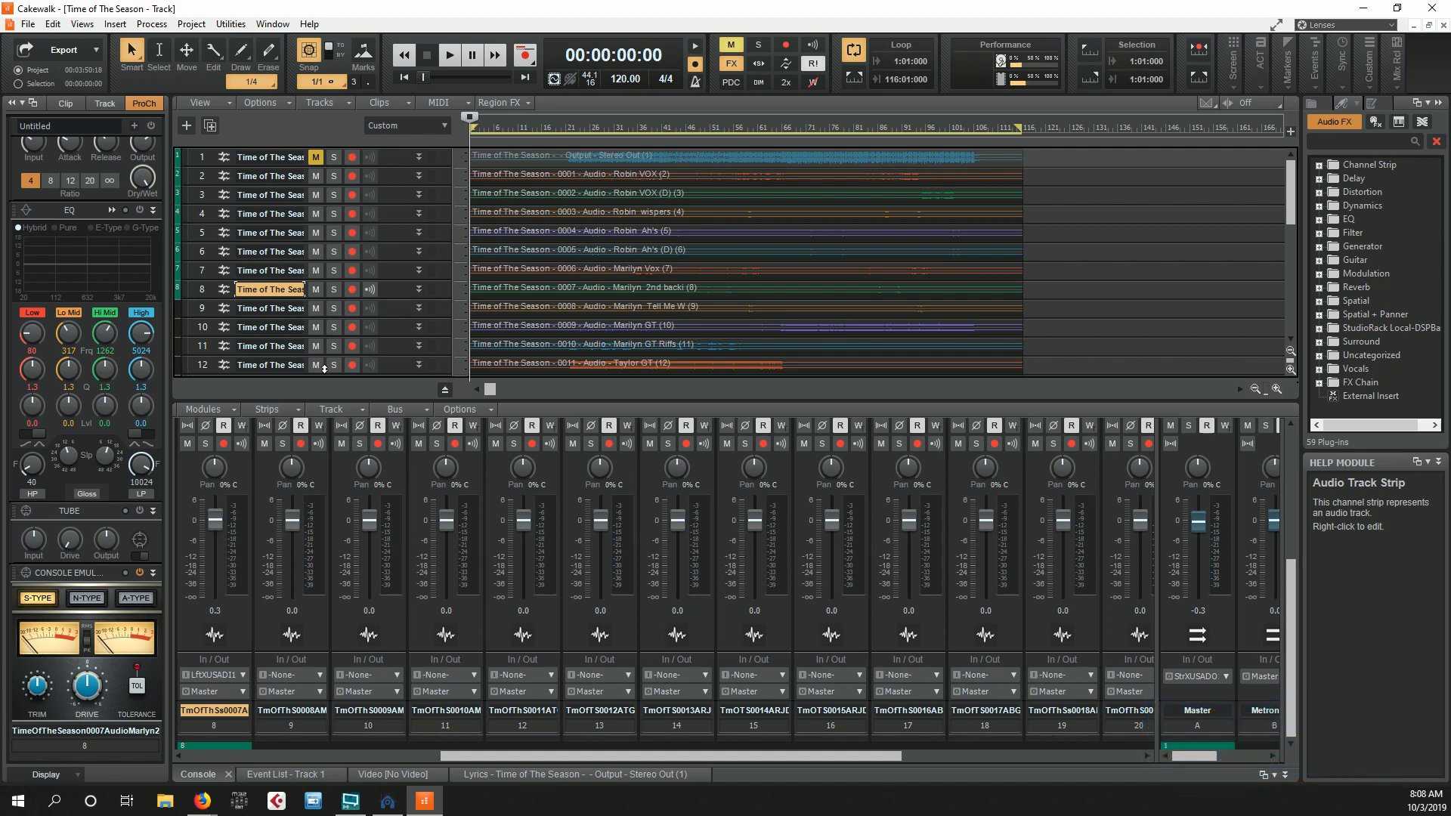
{"action": "left_click", "coordinate": [449, 55]}
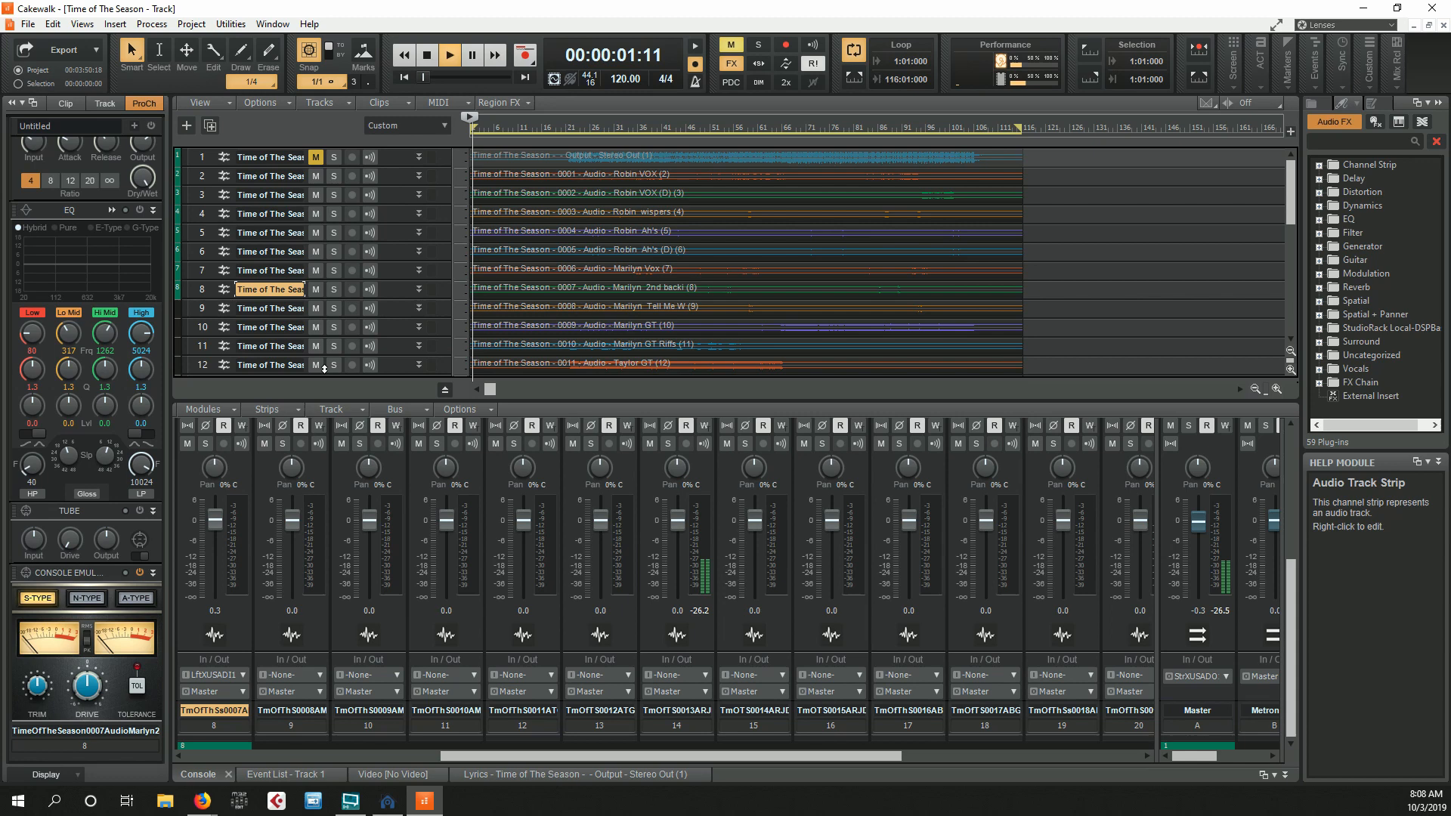